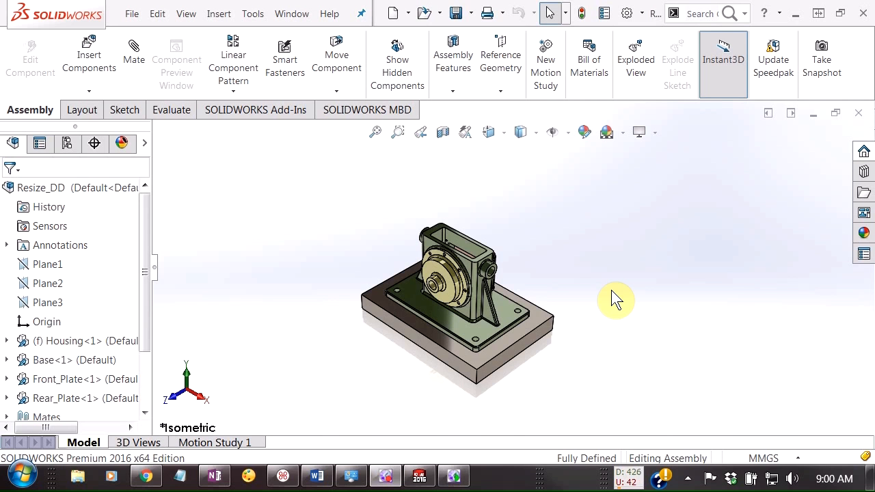
mouse_move(475, 26)
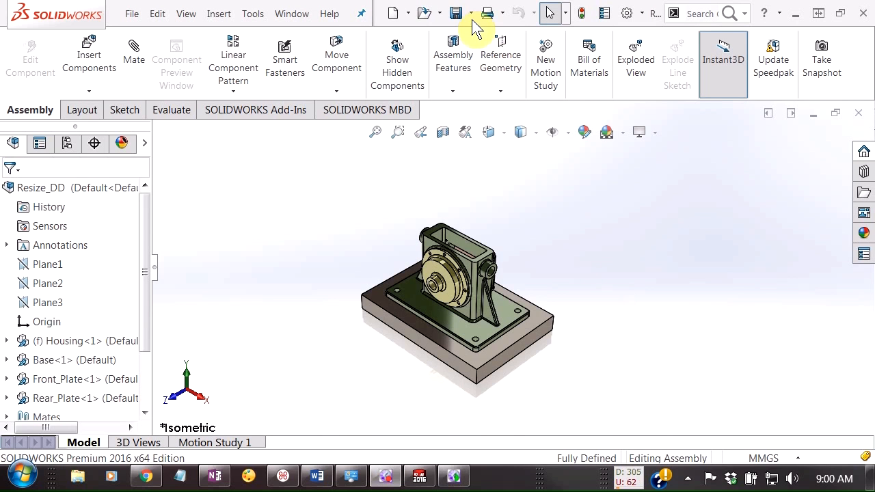
- Start Save As for the Resize_DD assembly and reveal the empty Description box
left_click(456, 12)
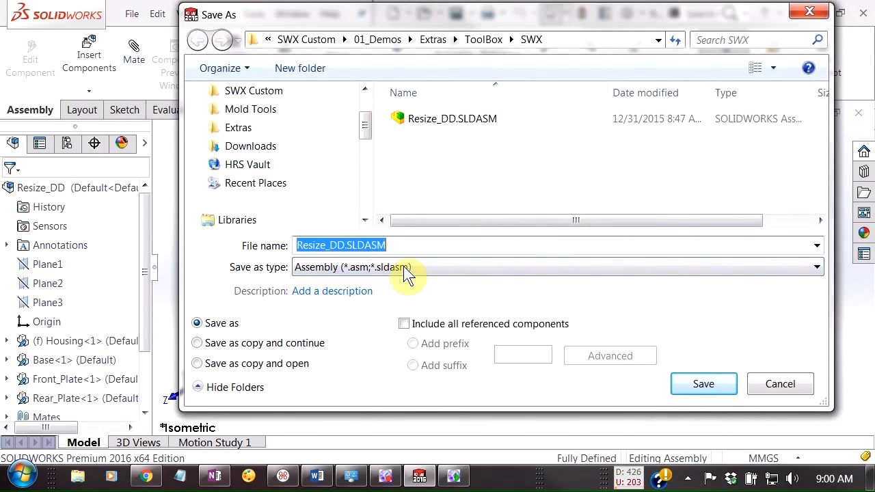
left_click(331, 290)
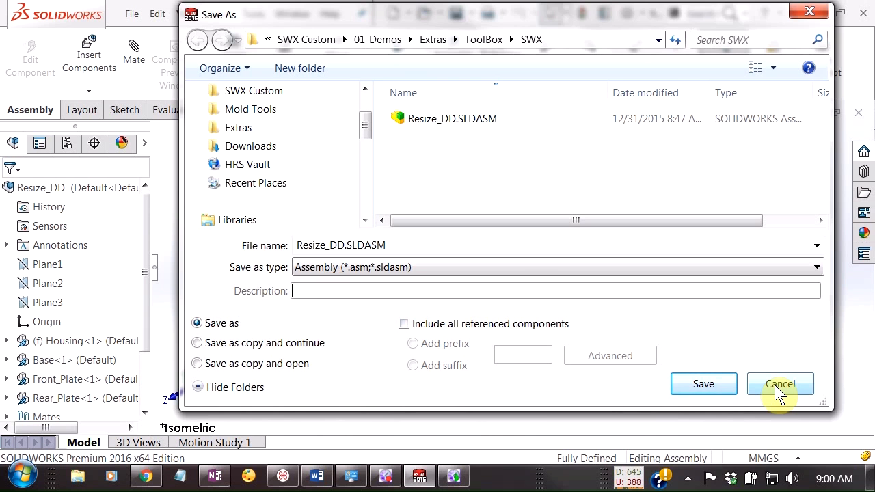
- Cancel the Save As dialog and browse into the Windows (C:) drive in Explorer
left_click(779, 383)
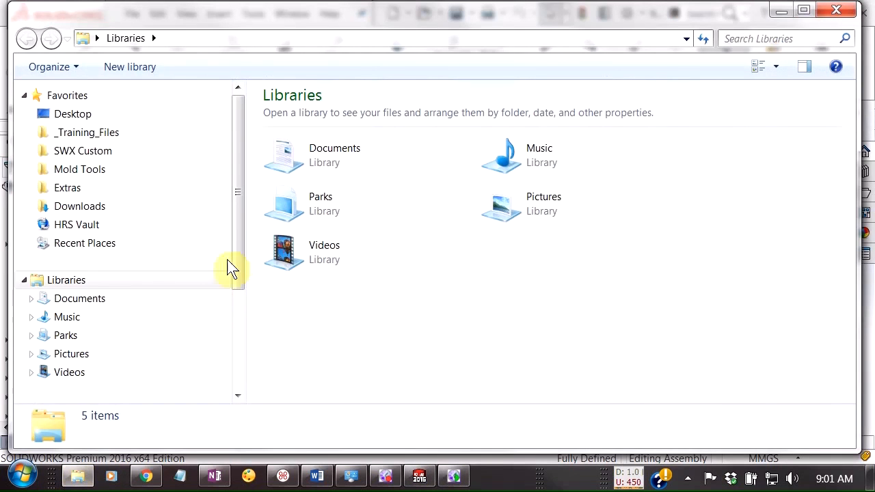
scroll("down", 3)
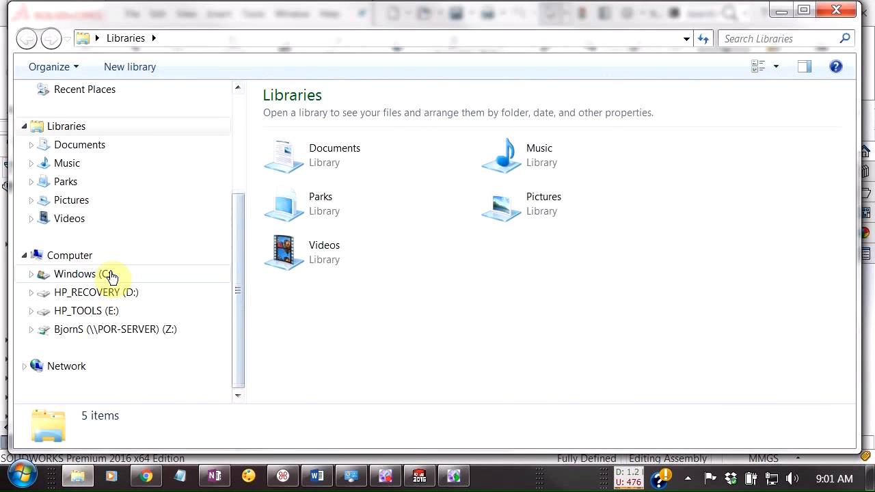
double_click(73, 273)
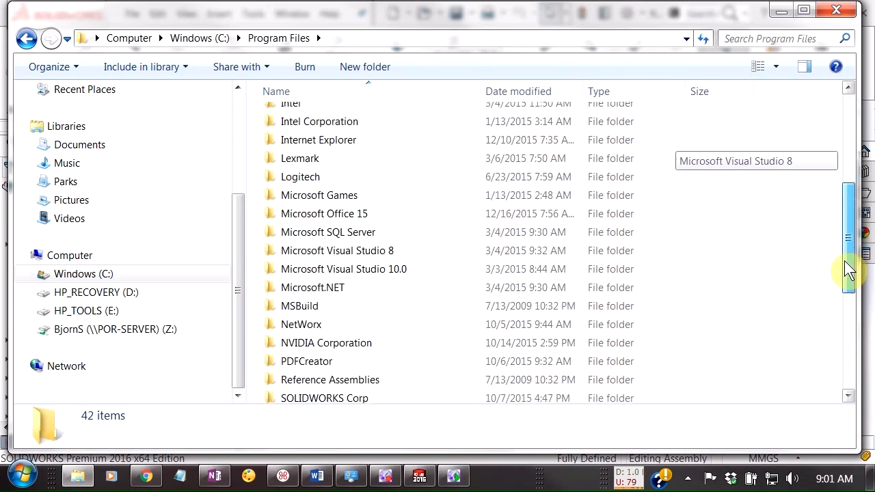
- Navigate into Program Files > SOLIDWORKS Corp > SOLIDWORKS install folder
scroll("down", 3)
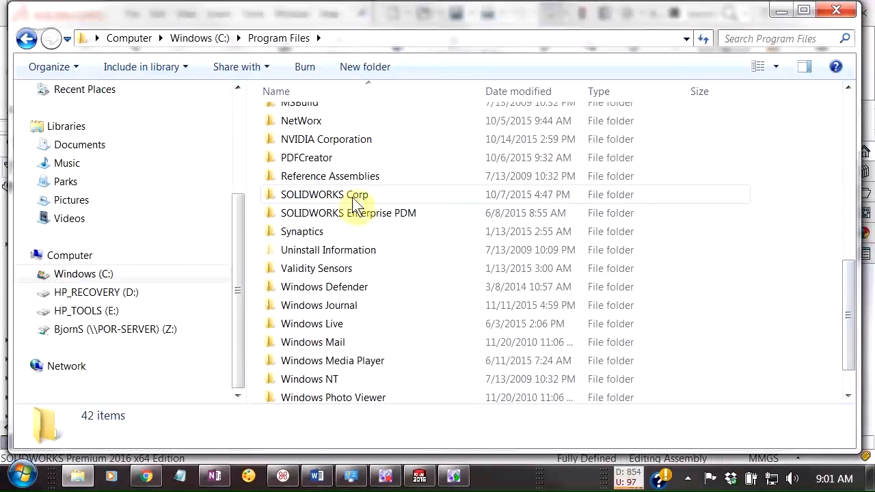
double_click(324, 195)
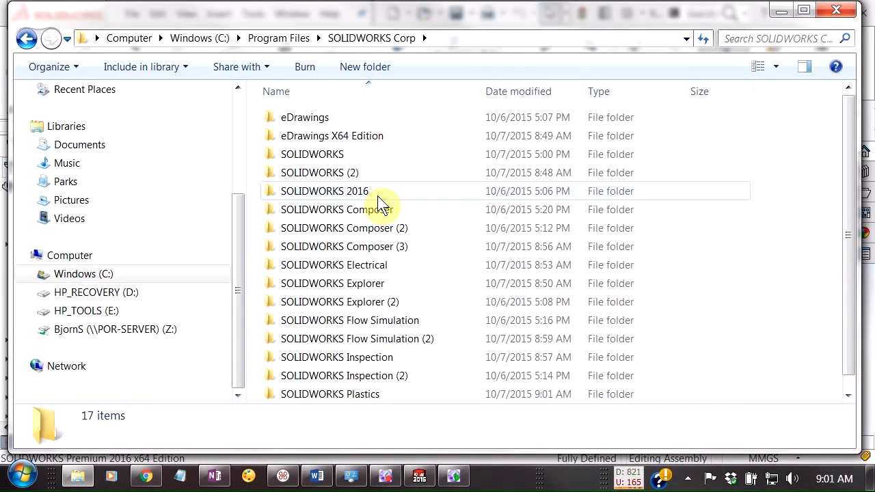
double_click(311, 153)
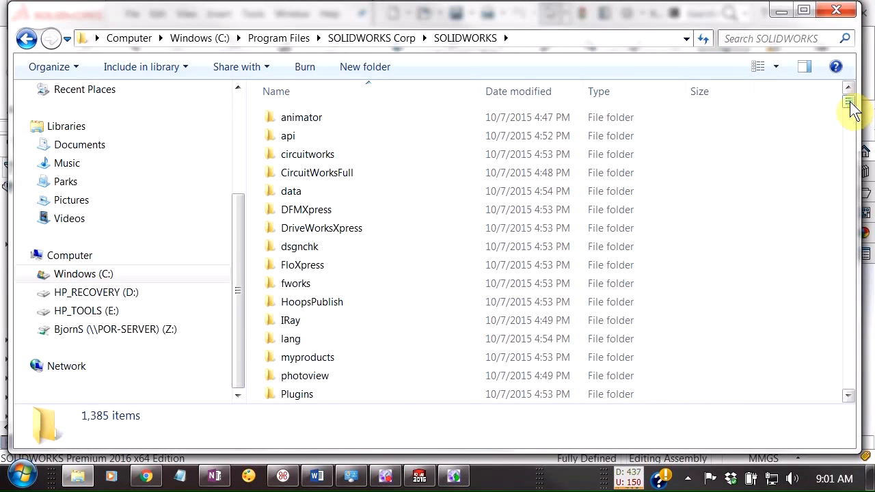
- Locate and select sldpropertyhandler.dll among the install folder's dll files
scroll("down", 3)
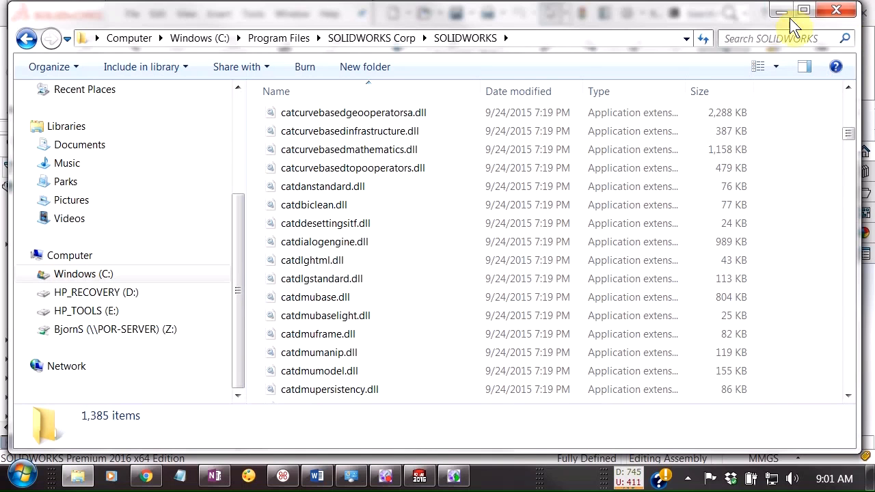
scroll("down", 3)
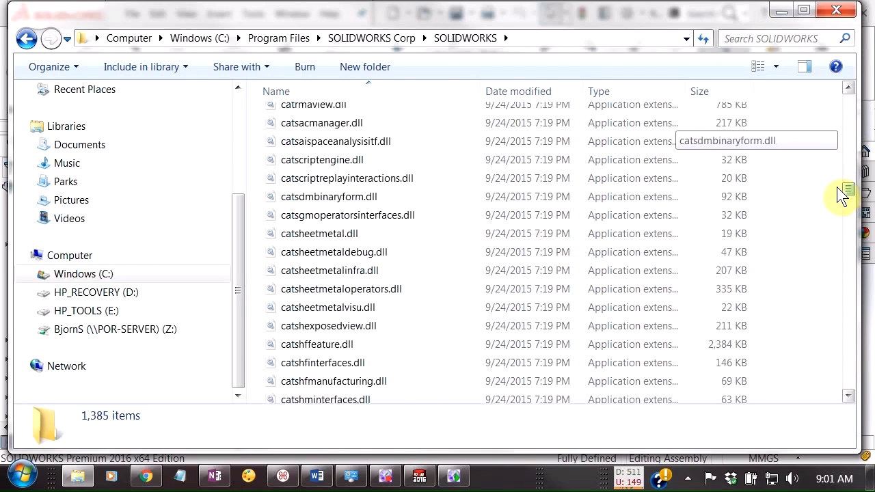
scroll("down", 3)
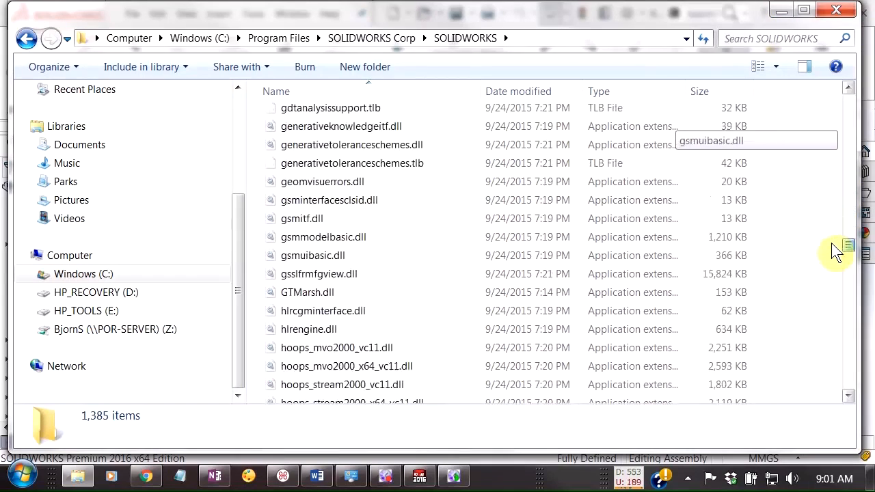
scroll("down", 3)
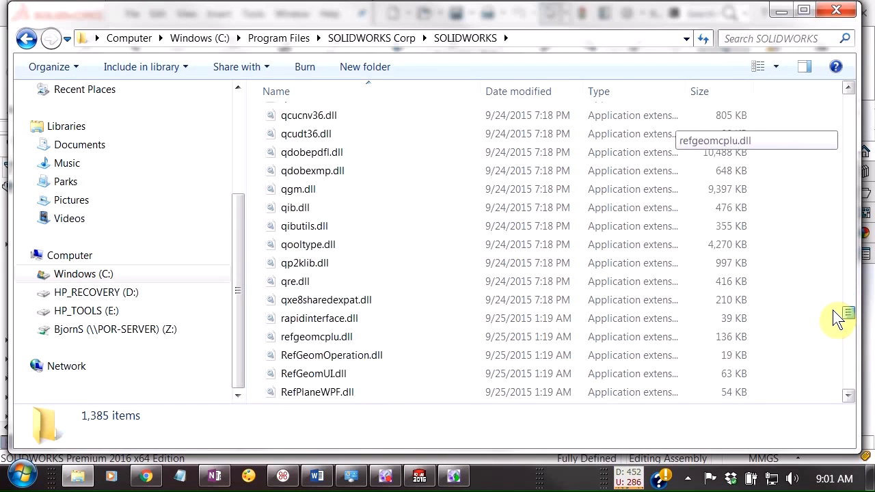
scroll("down", 3)
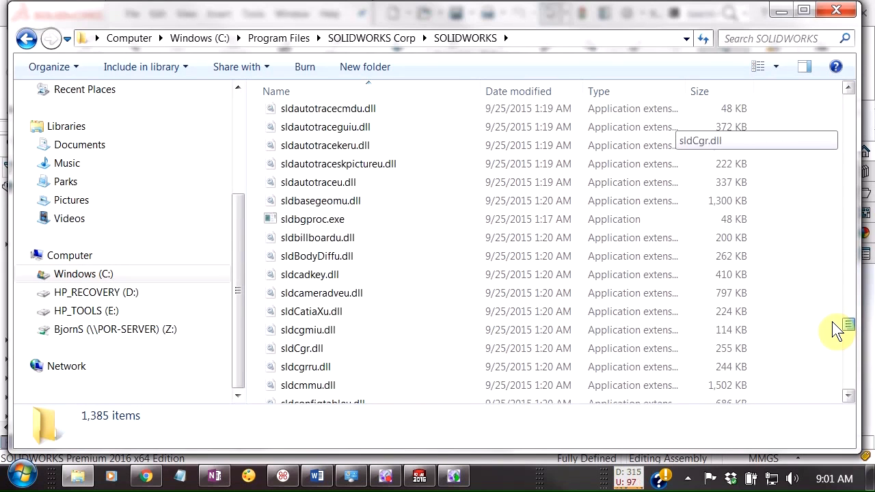
scroll("down", 3)
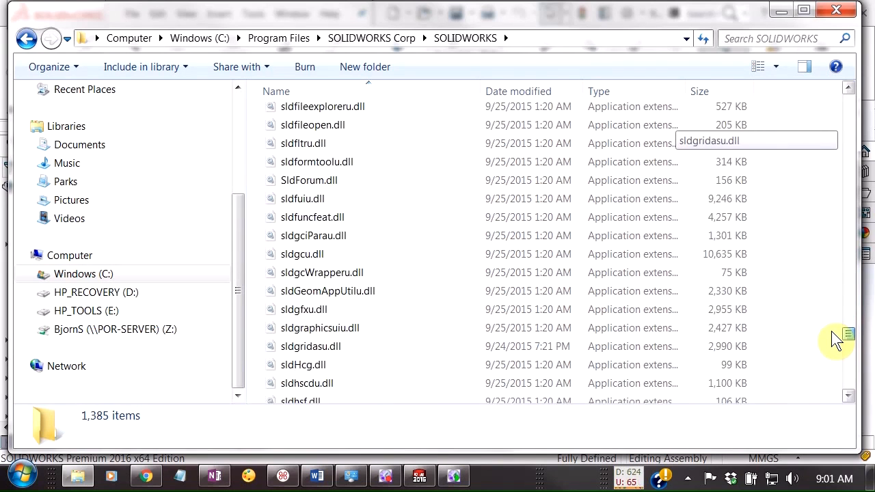
scroll("down", 3)
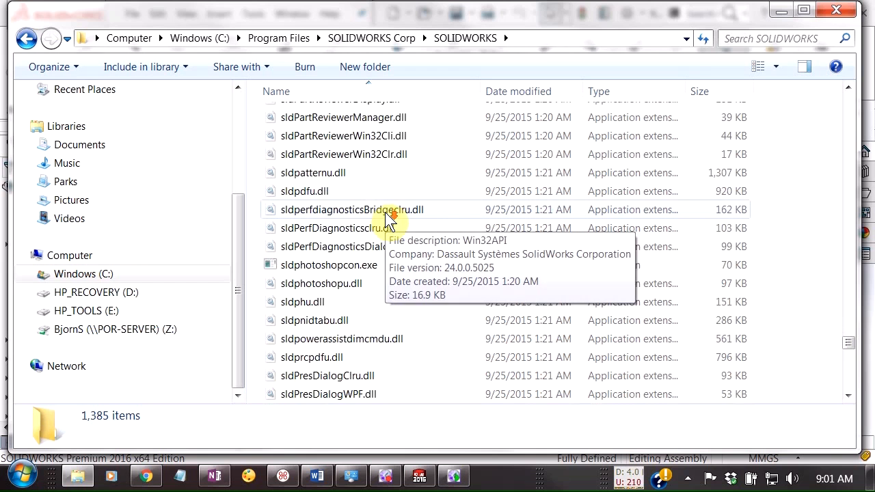
scroll("down", 3)
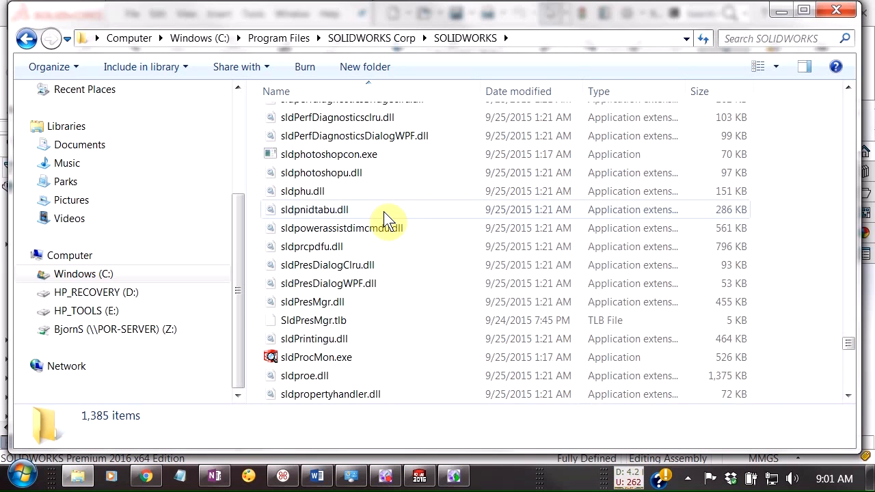
scroll("down", 3)
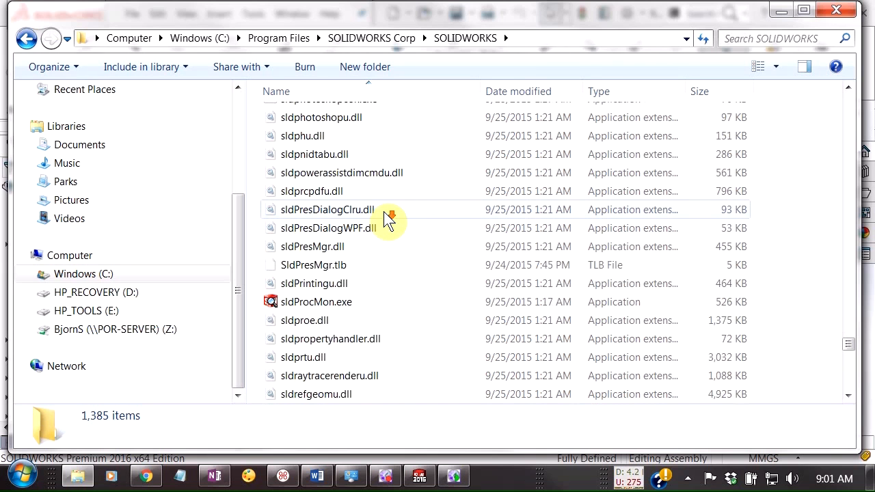
left_click(331, 283)
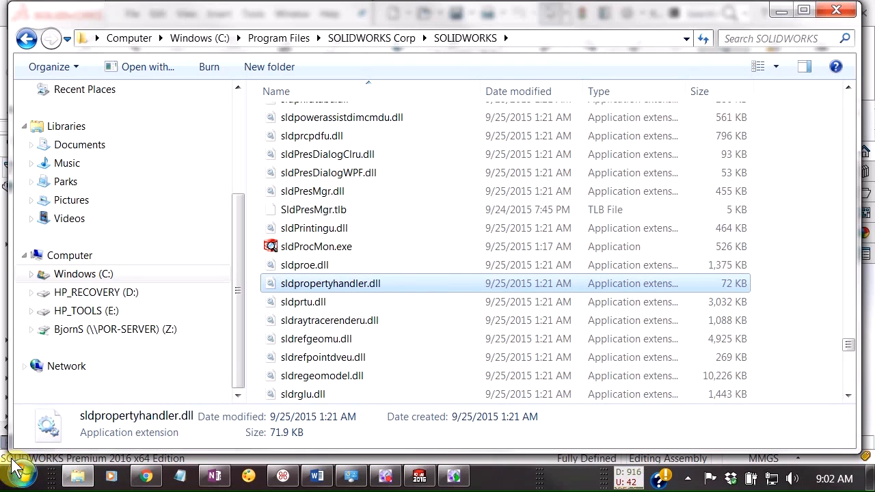
- Launch a Command Prompt via the Start search for 'cmd'
left_click(17, 473)
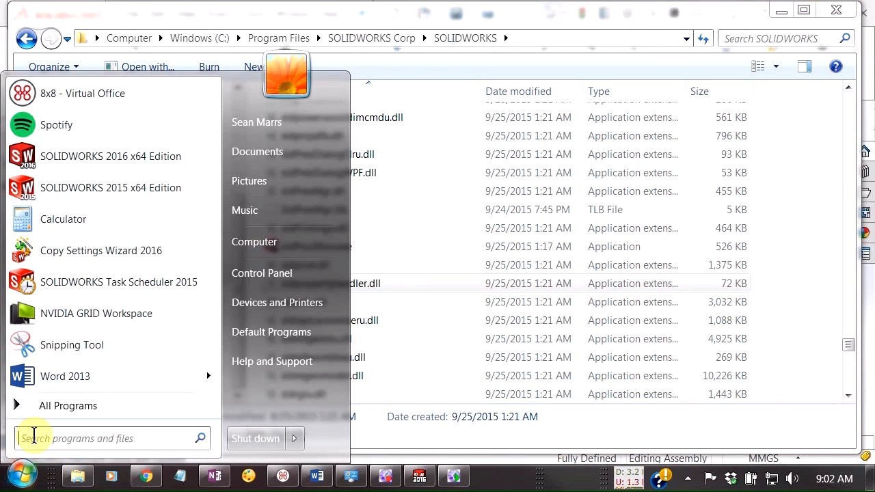
type("cmd")
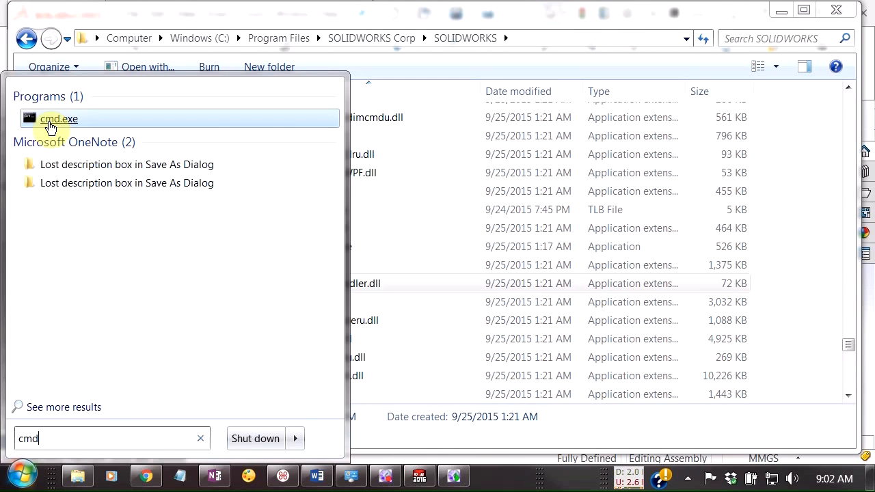
left_click(59, 117)
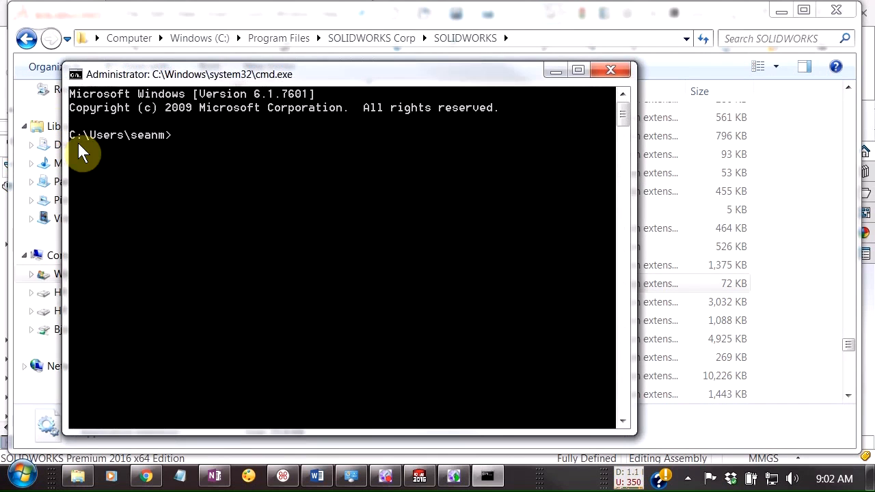
mouse_move(194, 171)
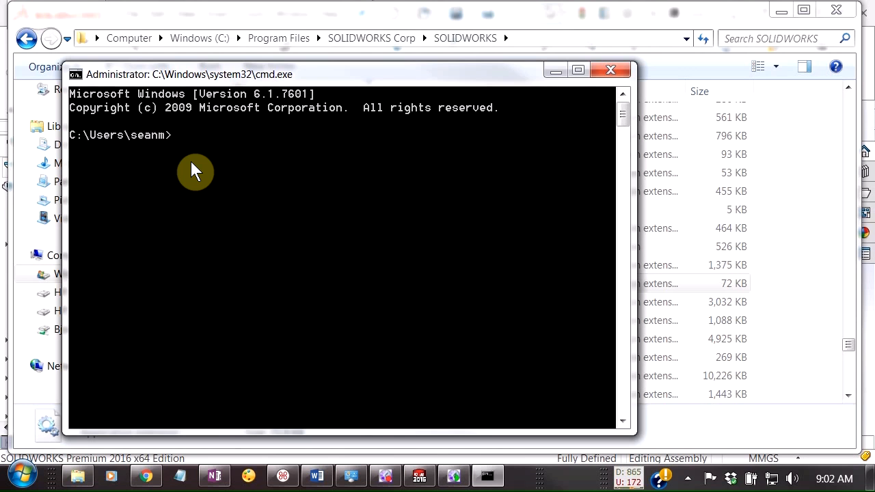
- Enter 'regsvr32 ' at the prompt to begin the re-registration command
type("reg")
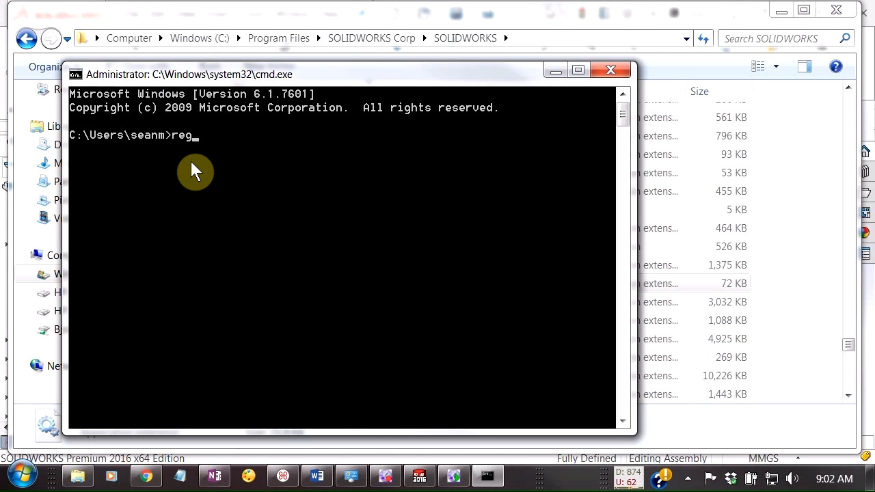
type("svr")
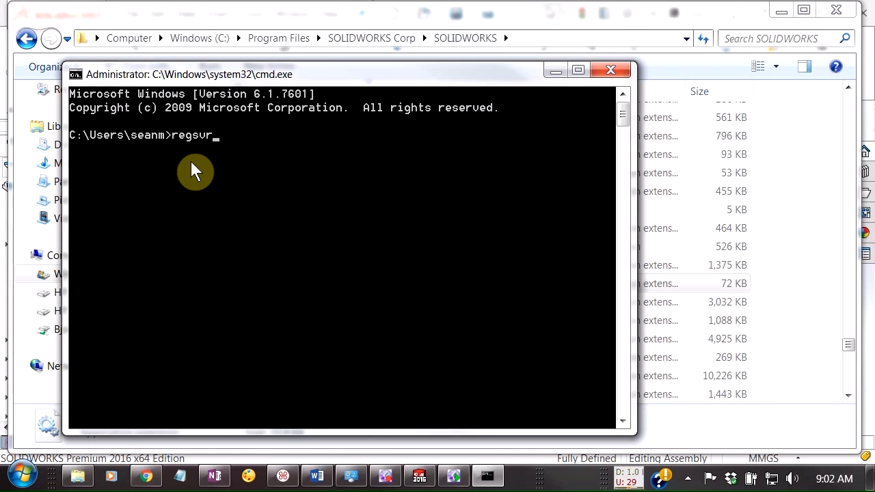
type("32")
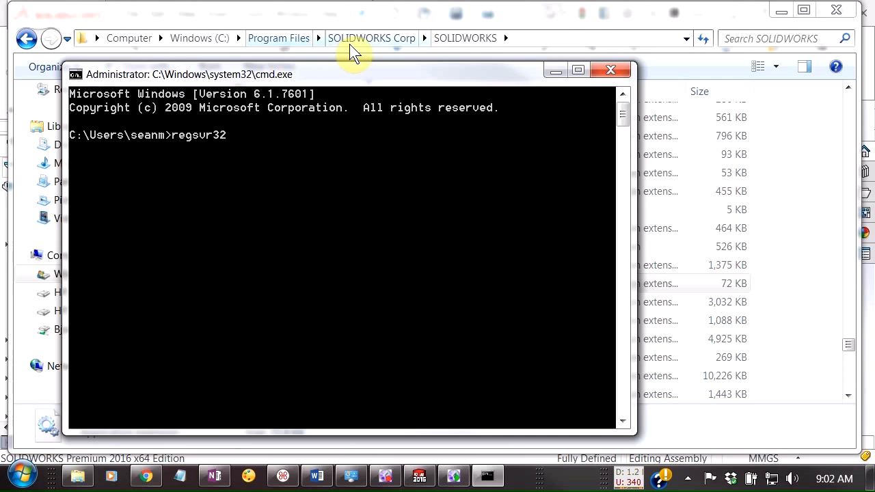
mouse_move(532, 54)
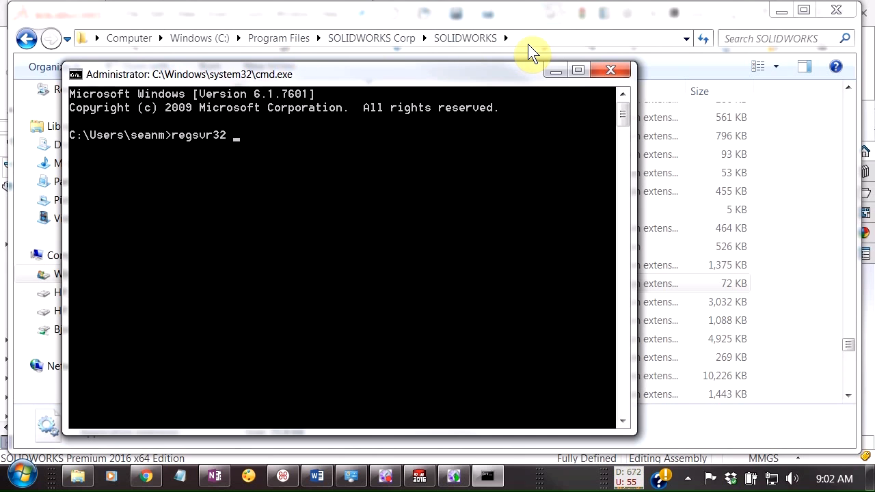
mouse_move(498, 82)
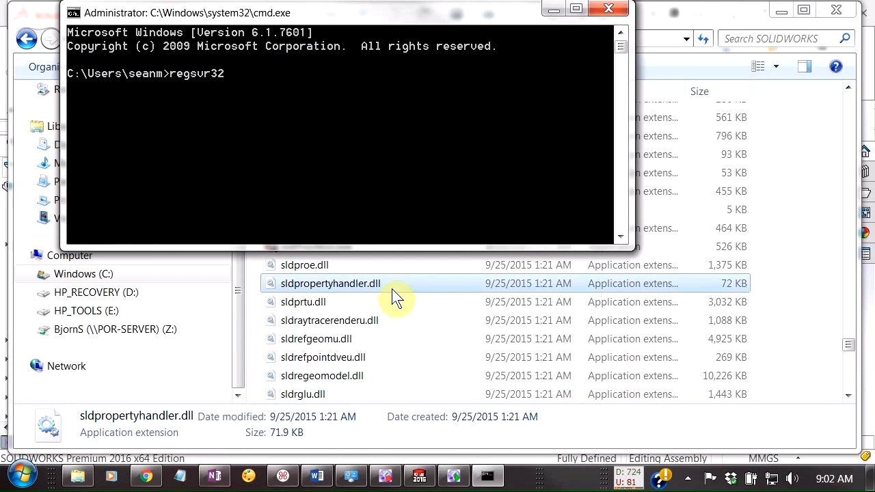
mouse_move(372, 295)
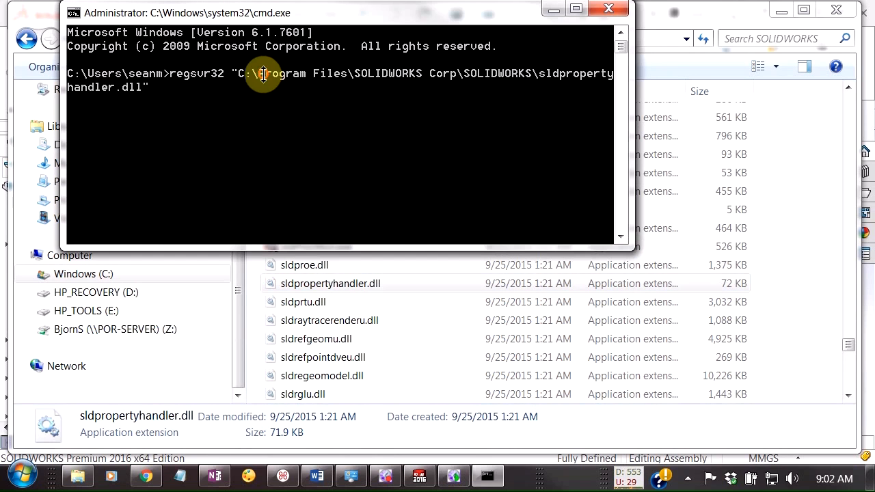
mouse_move(298, 101)
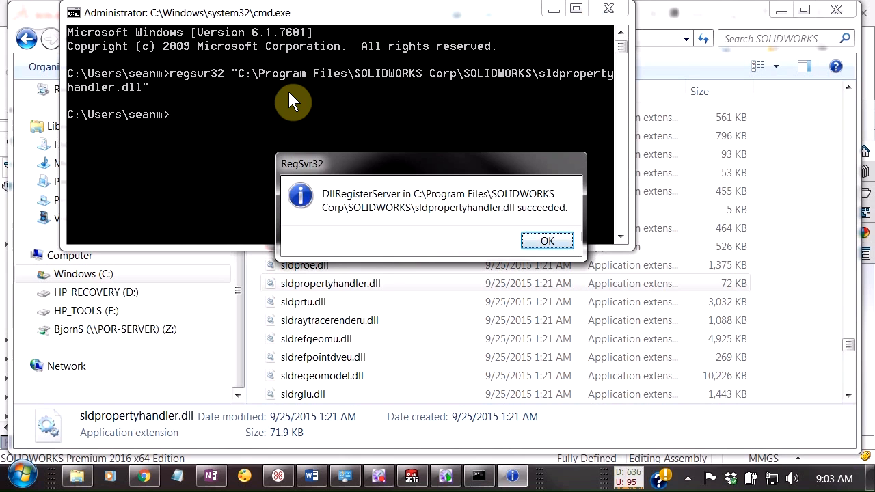
mouse_move(360, 233)
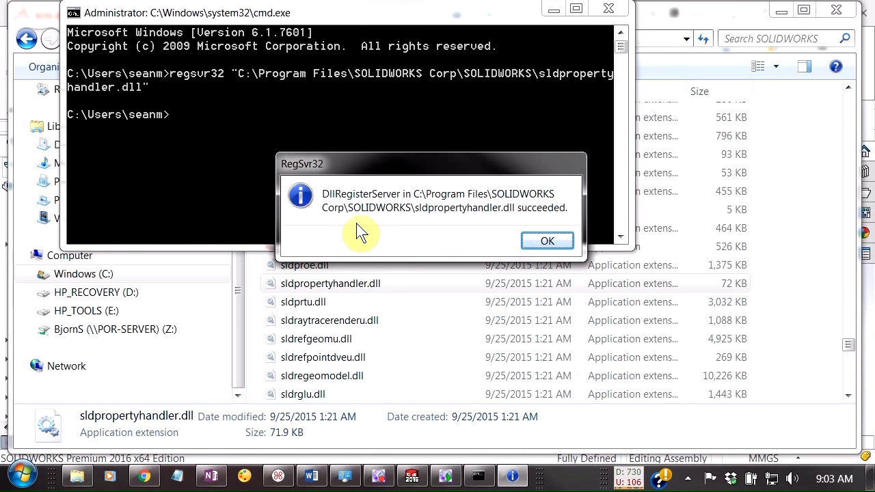